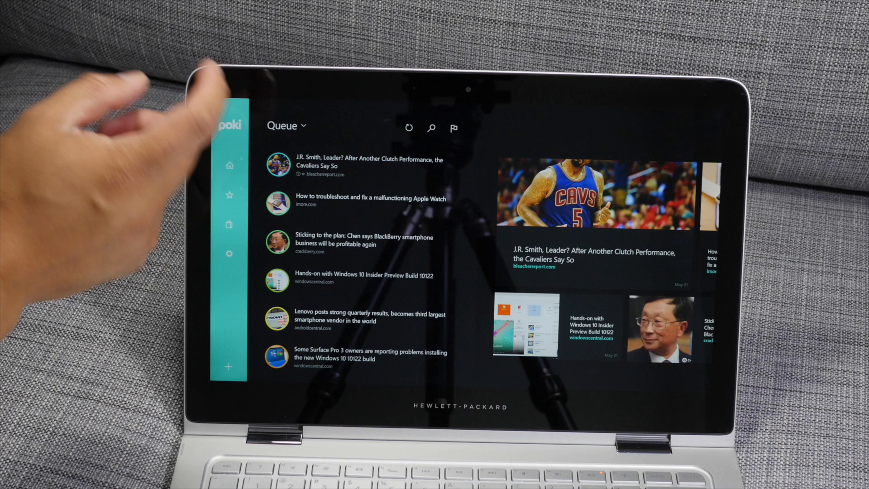
{"action": "mouse_move", "coordinate": [310, 311]}
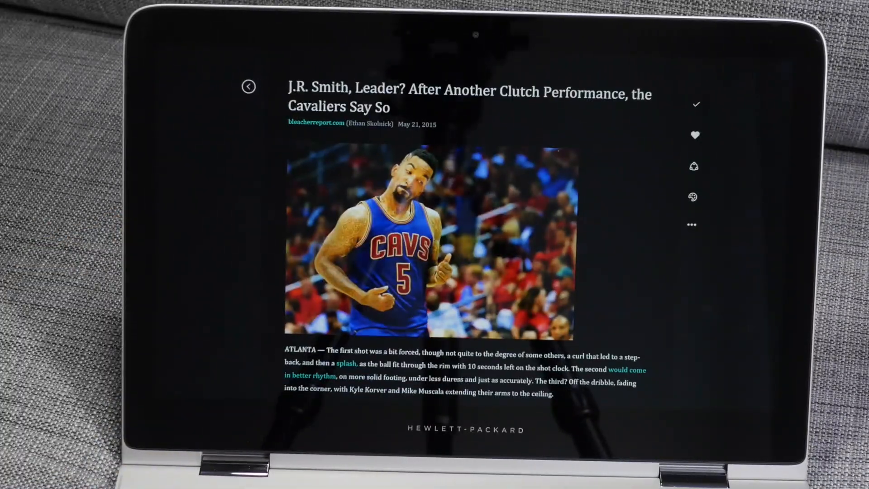
Step: Read further down the J.R. Smith article and use a reader action from the right-hand column
{"action": "scroll", "scroll_direction": "down", "scroll_amount": 3}
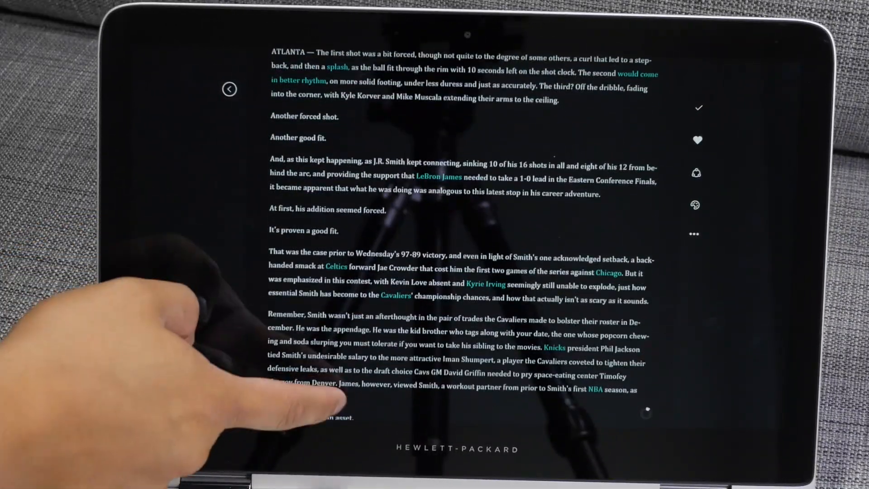
{"action": "scroll", "scroll_direction": "down", "scroll_amount": 3}
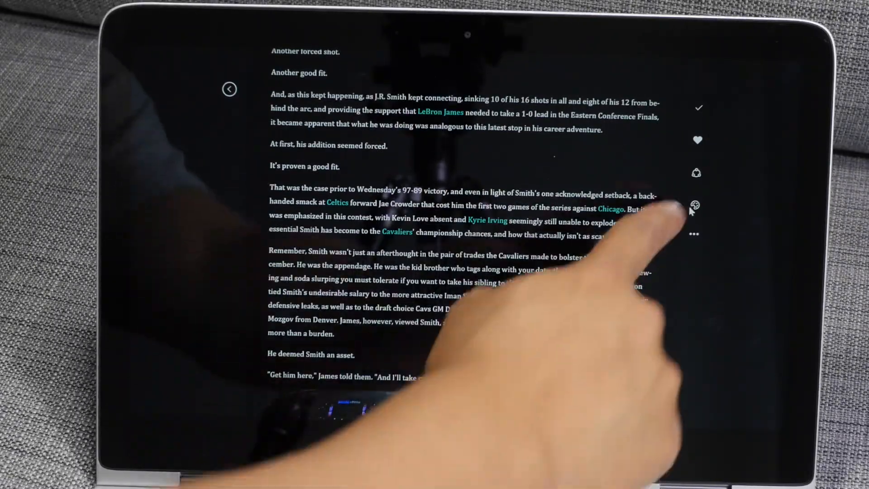
{"action": "left_click", "coordinate": [694, 208]}
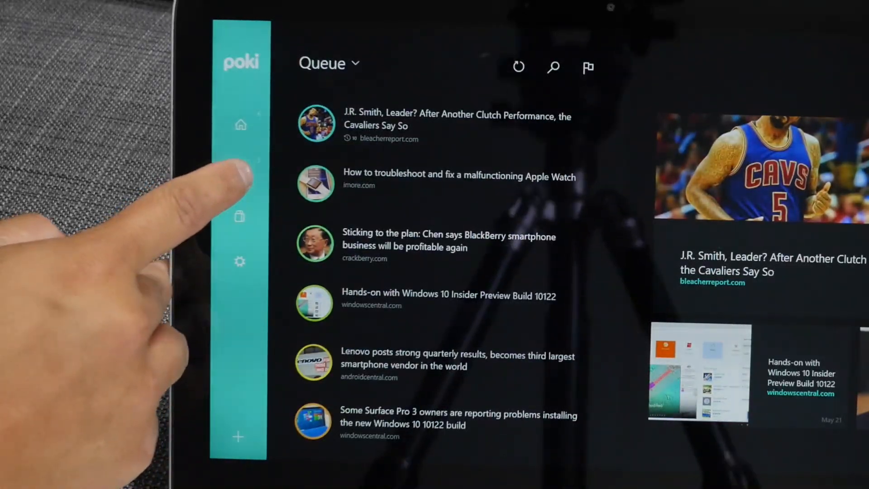
Step: View the Achievements panel showing 3 of 30 achievements earned
{"action": "left_click", "coordinate": [239, 171]}
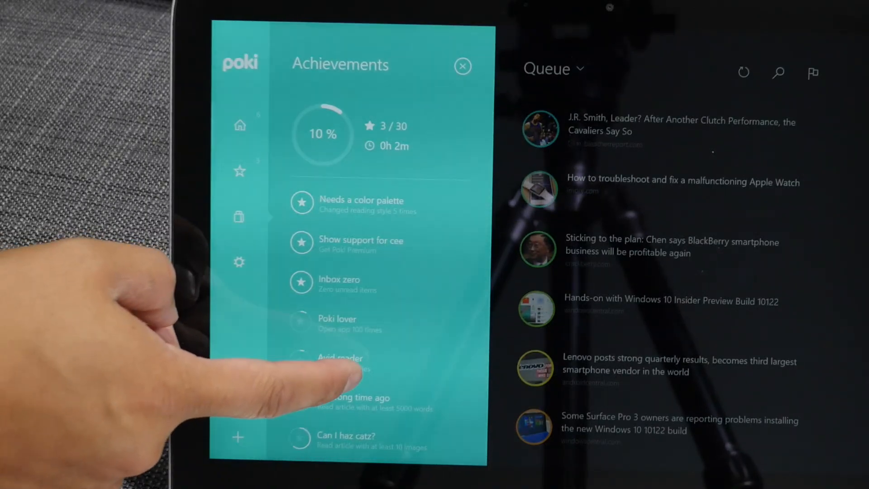
{"action": "scroll", "scroll_direction": "down", "scroll_amount": 3}
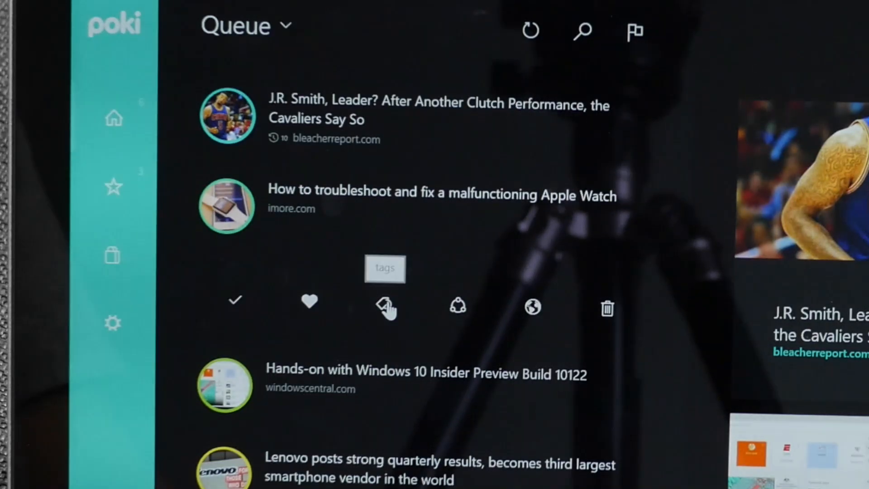
{"action": "mouse_move", "coordinate": [529, 310]}
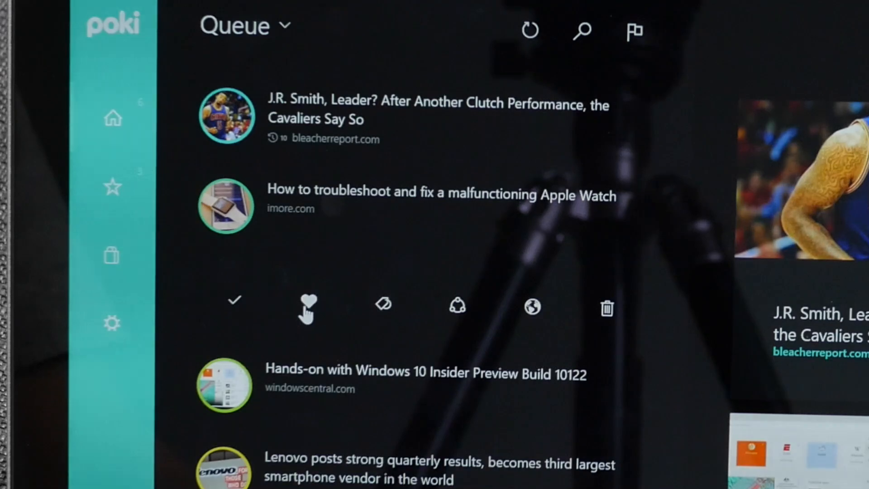
Step: Favorite the BlackBerry 'Sticking to the plan' article from its quick-action row
{"action": "left_click", "coordinate": [307, 305]}
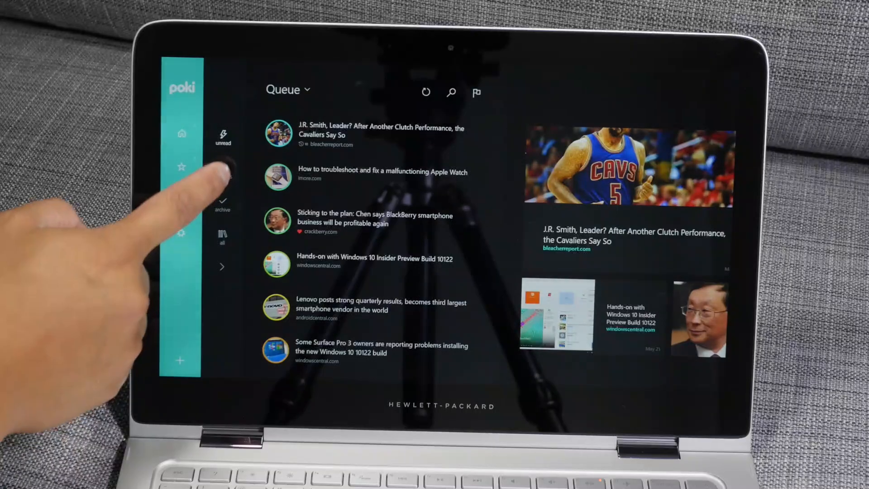
Step: Filter the queue to show only favorited articles
{"action": "left_click", "coordinate": [223, 168]}
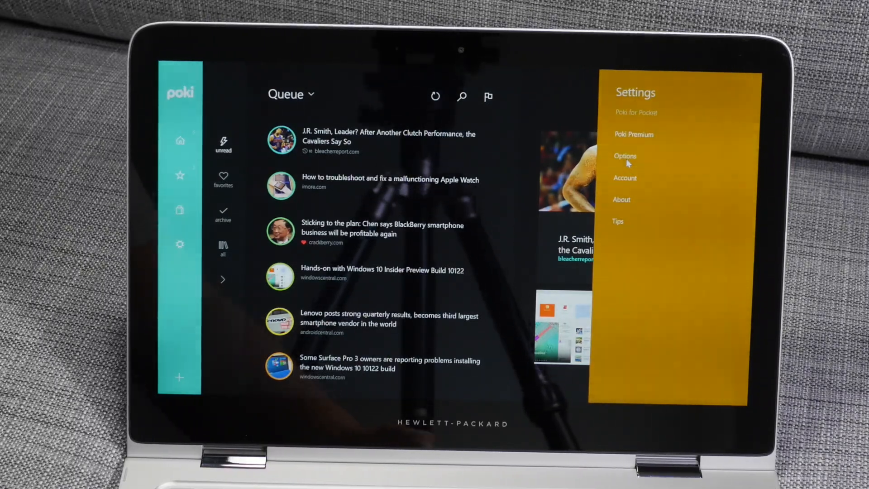
Step: Show the Options panel with theme, language and background sync preferences
{"action": "left_click", "coordinate": [625, 156]}
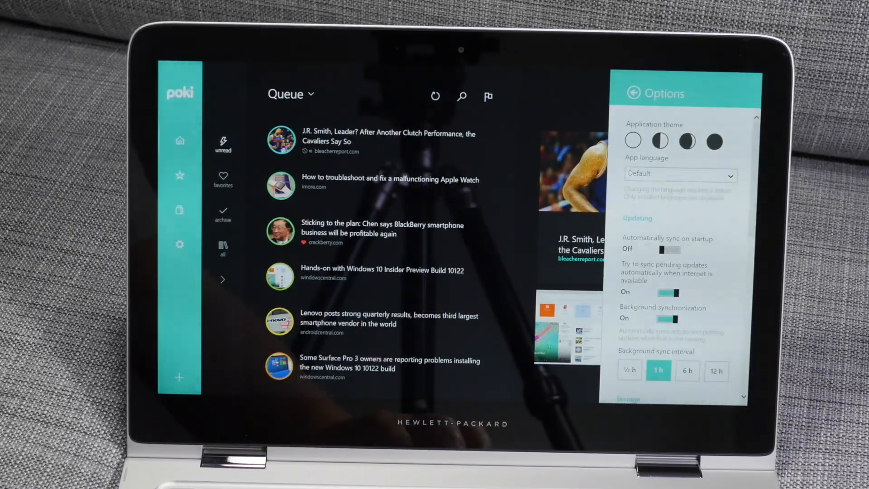